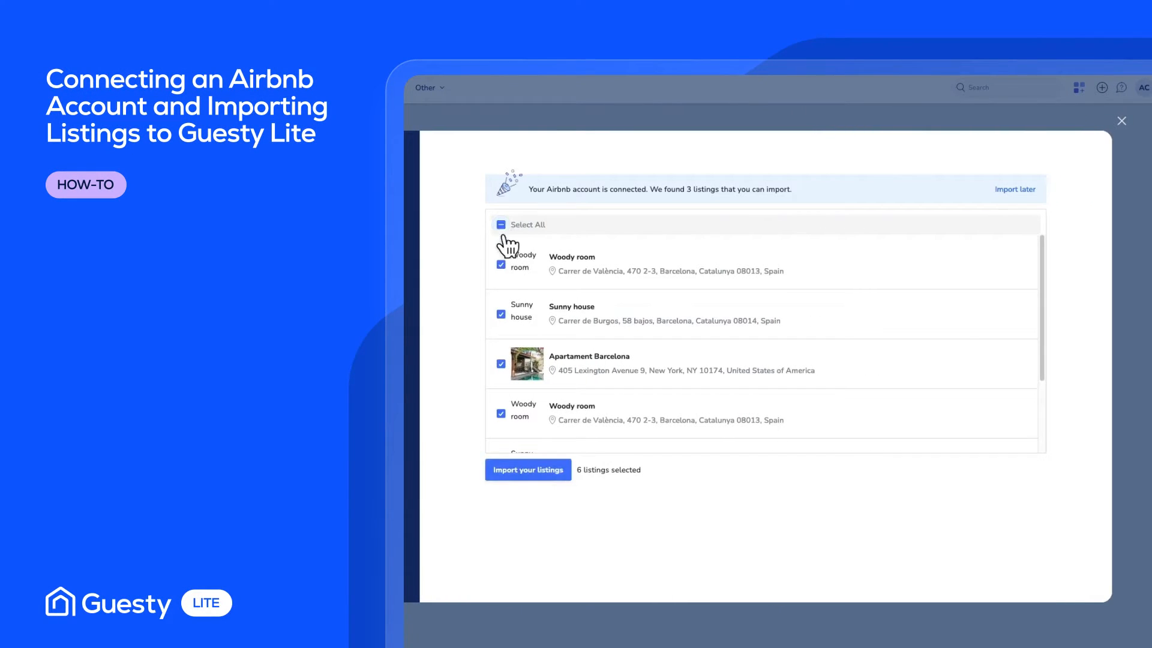
- Open the Distribution menu to show the Airbnb, Booking.com, Vrbo and booking website channels
{"action": "left_click", "coordinate": [527, 469]}
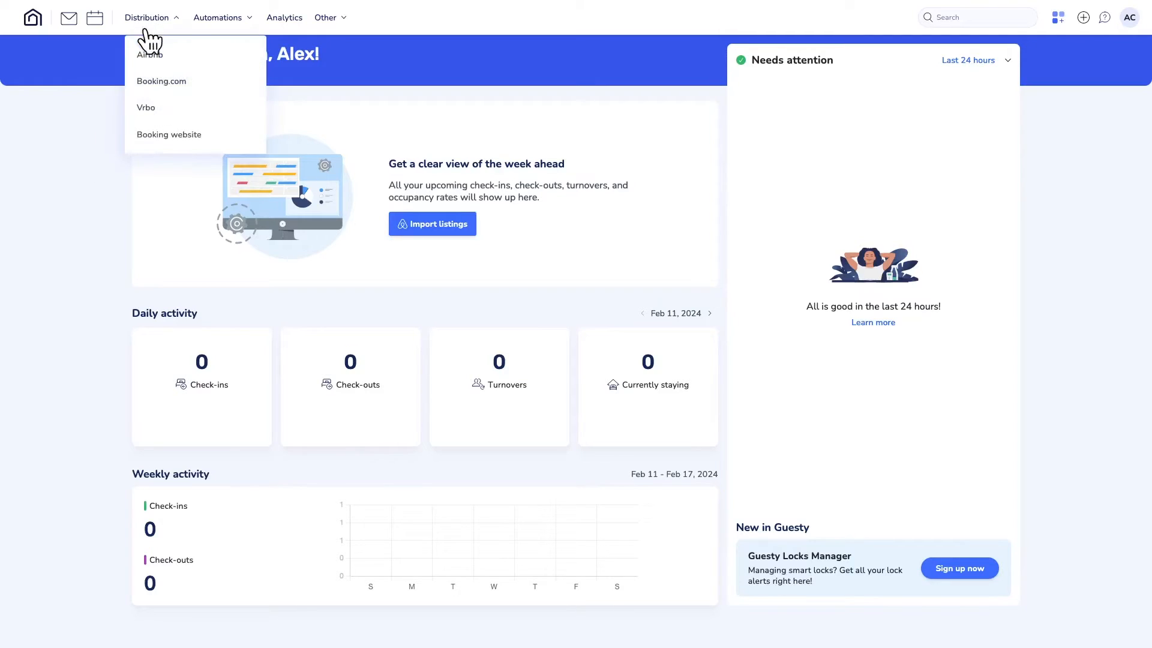
- Add and connect an Airbnb account, allowing Guesty access so three listings appear for import
{"action": "left_click", "coordinate": [149, 57]}
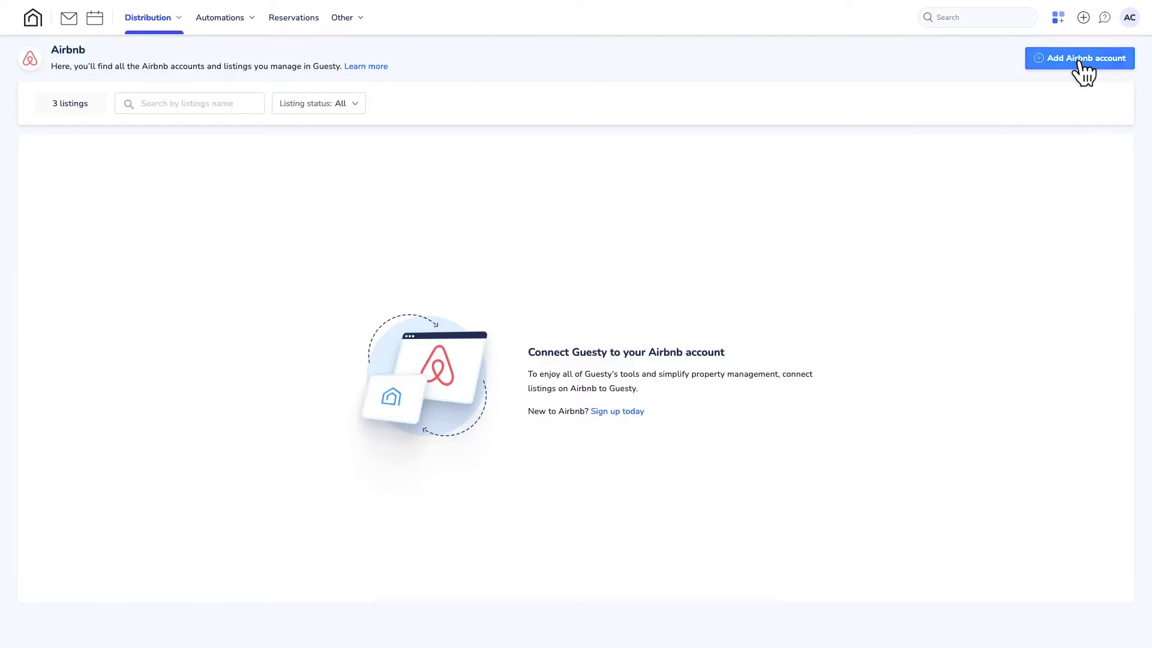
{"action": "left_click", "coordinate": [1079, 59]}
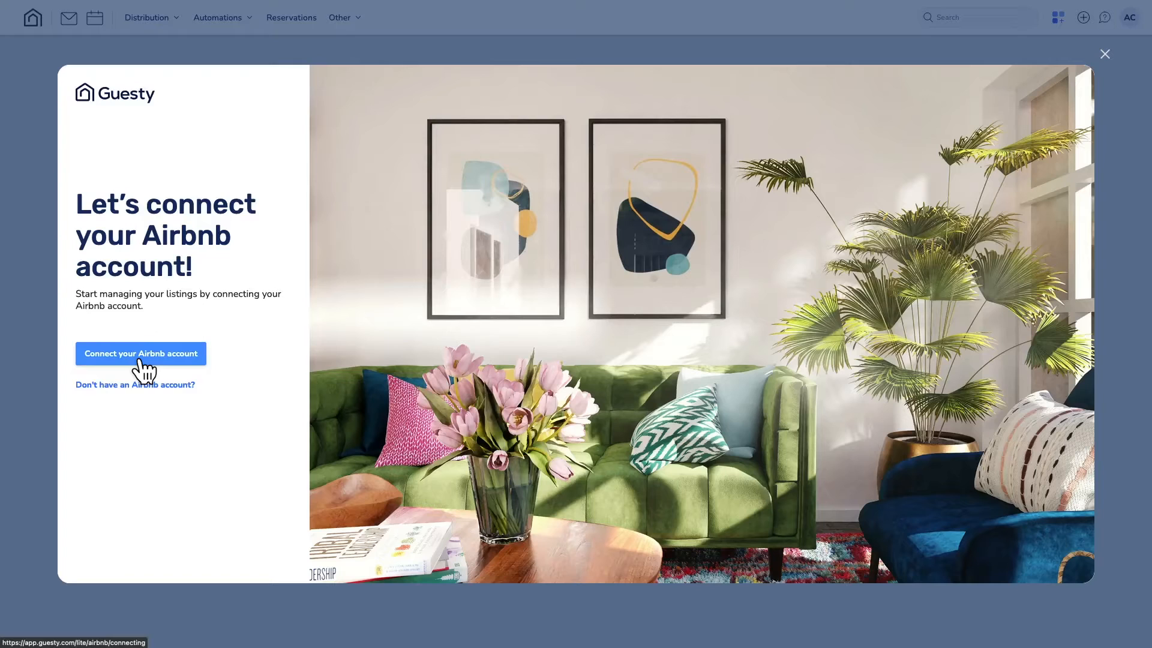
{"action": "left_click", "coordinate": [140, 353]}
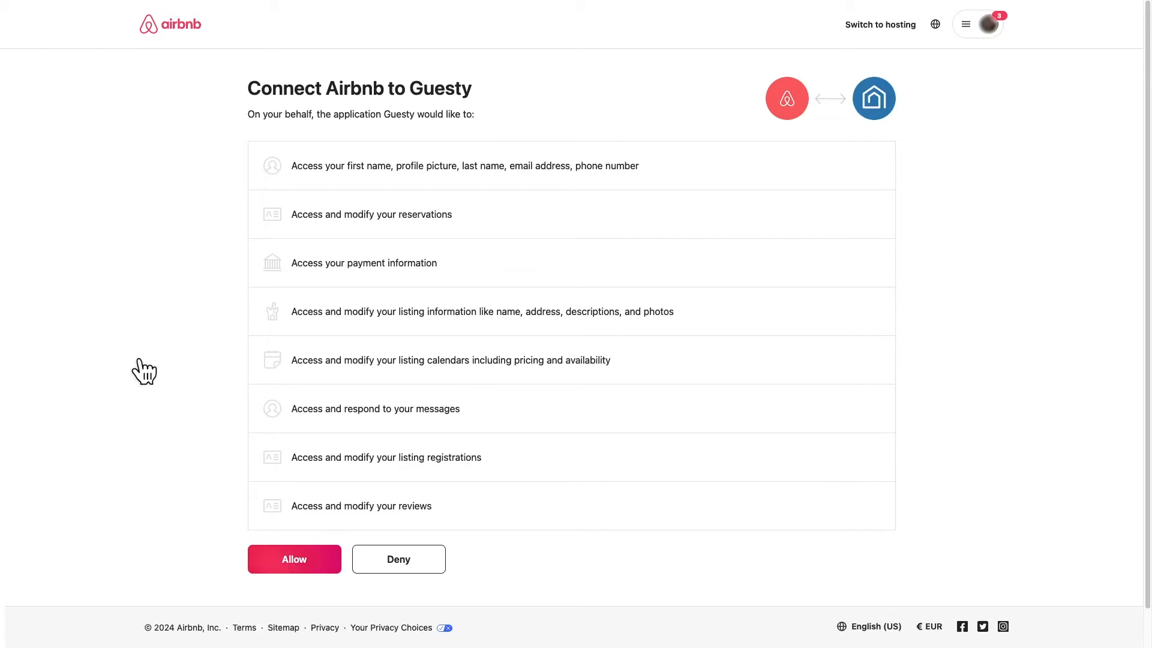
{"action": "left_click", "coordinate": [294, 559]}
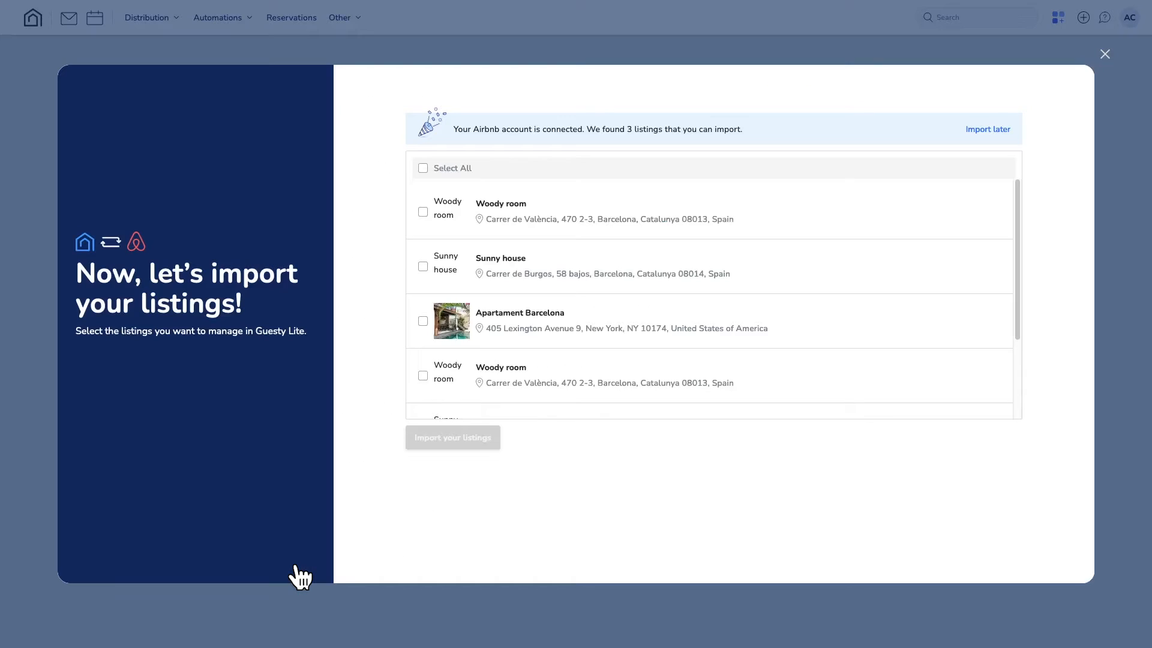
- Select all three Airbnb listings and start their import in the background
{"action": "left_click", "coordinate": [422, 167]}
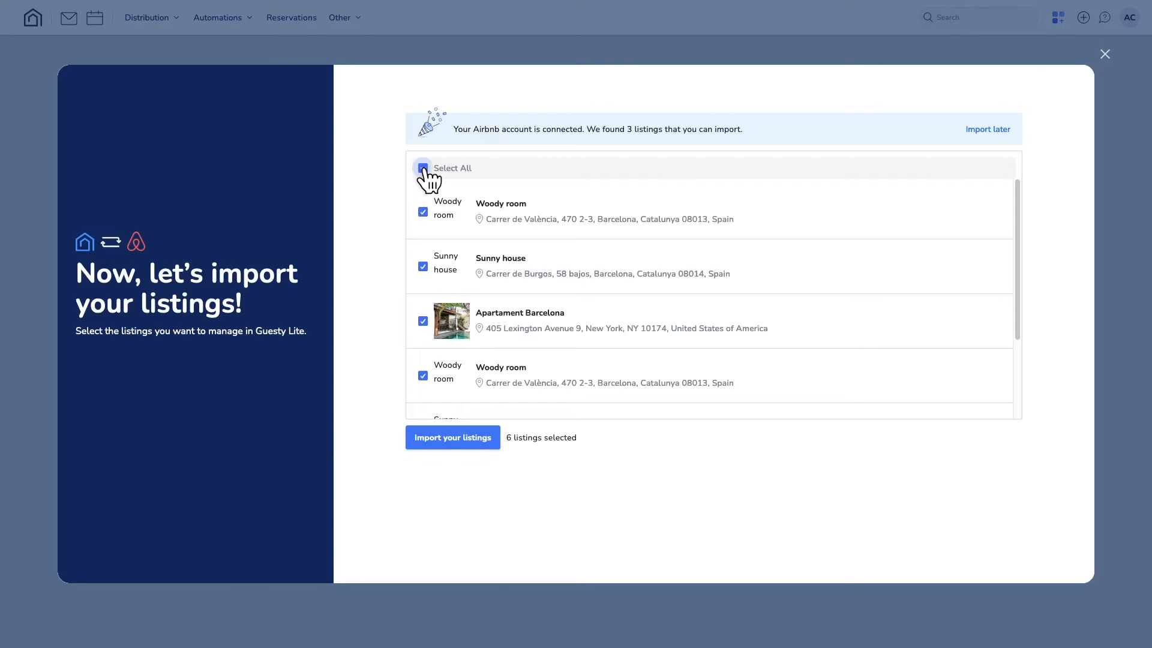
{"action": "left_click", "coordinate": [423, 167]}
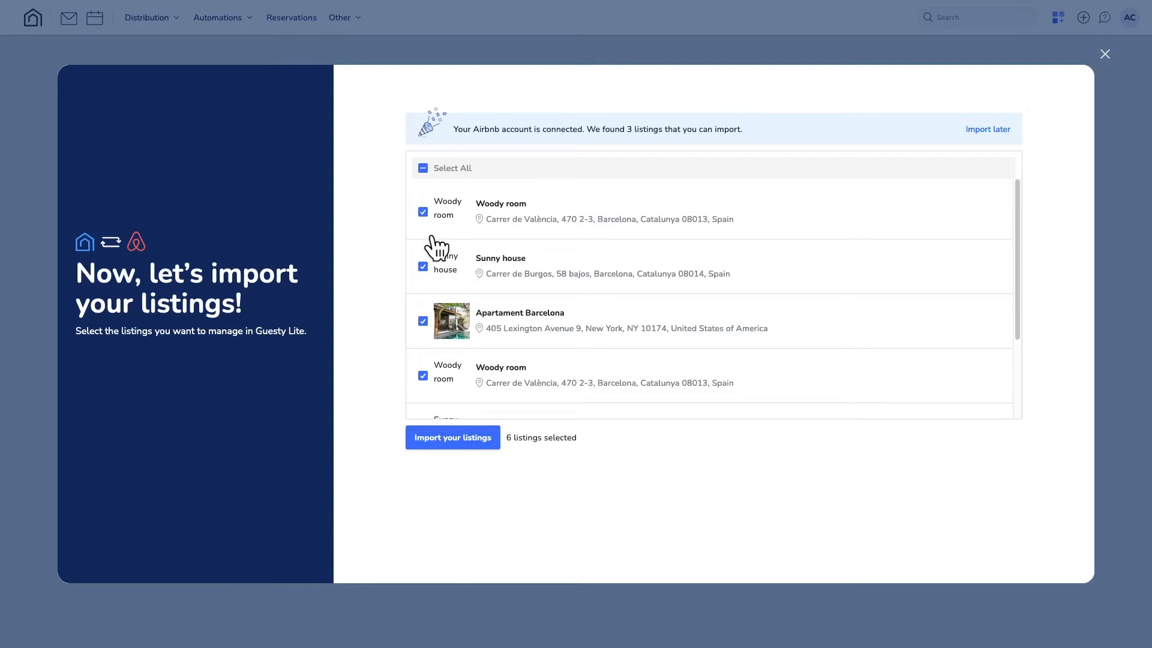
{"action": "left_click", "coordinate": [452, 437]}
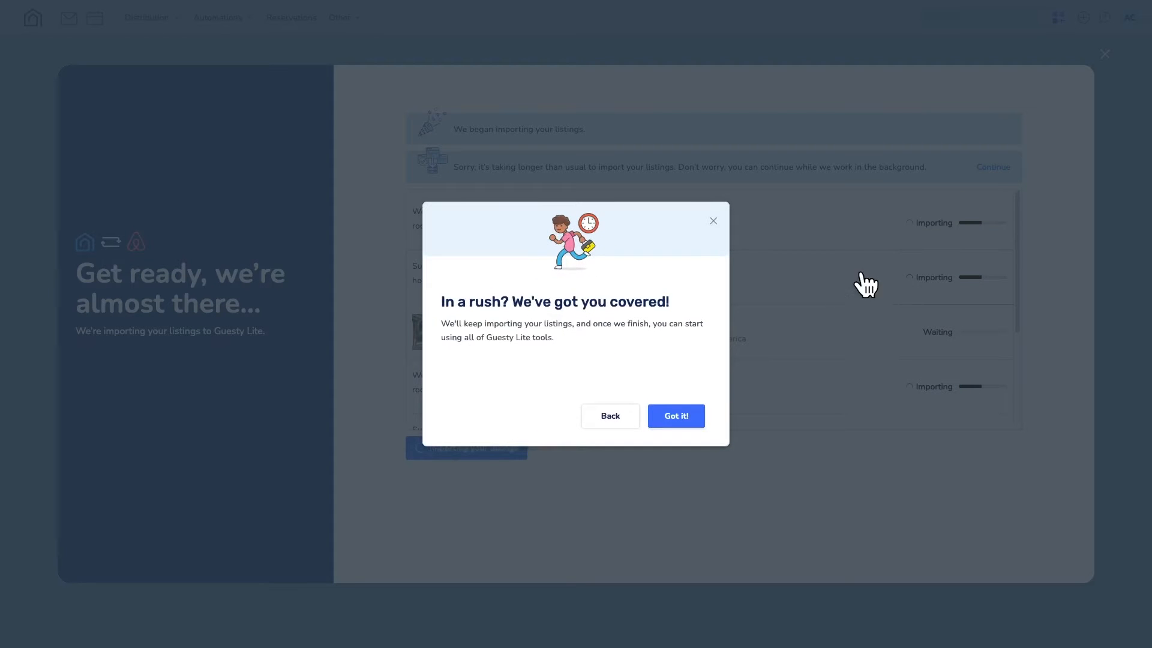
{"action": "left_click", "coordinate": [673, 416]}
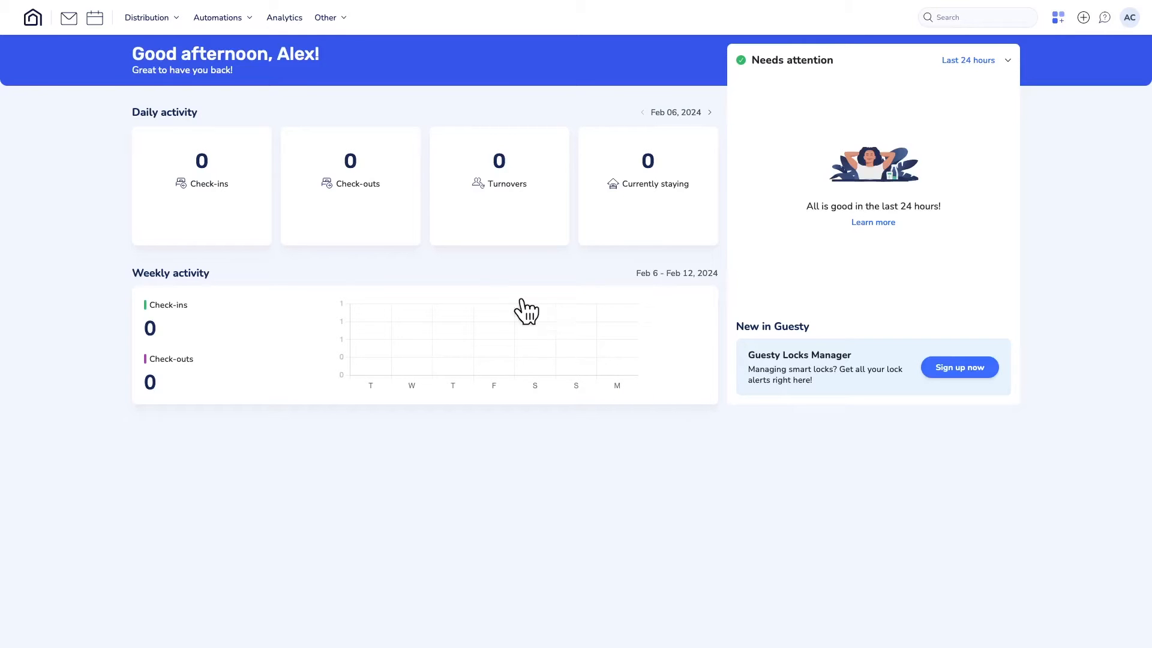
- Connect the Woody room listing from the Airbnb distribution page and confirm
{"action": "left_click", "coordinate": [147, 17]}
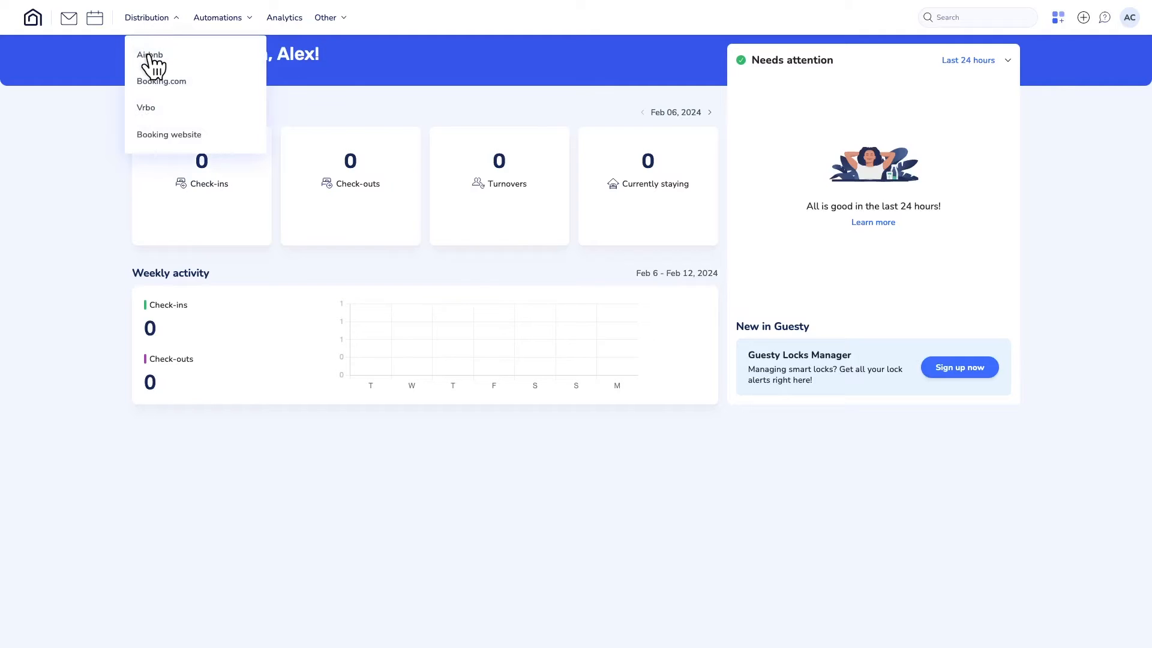
{"action": "left_click", "coordinate": [150, 54]}
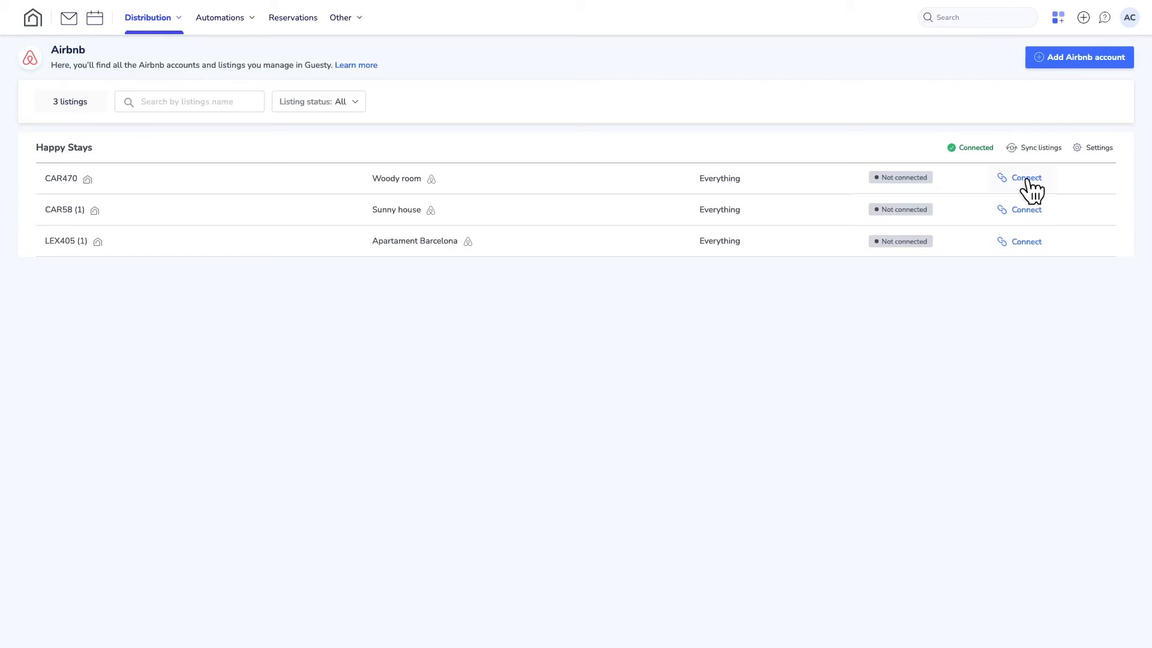
{"action": "left_click", "coordinate": [1025, 176]}
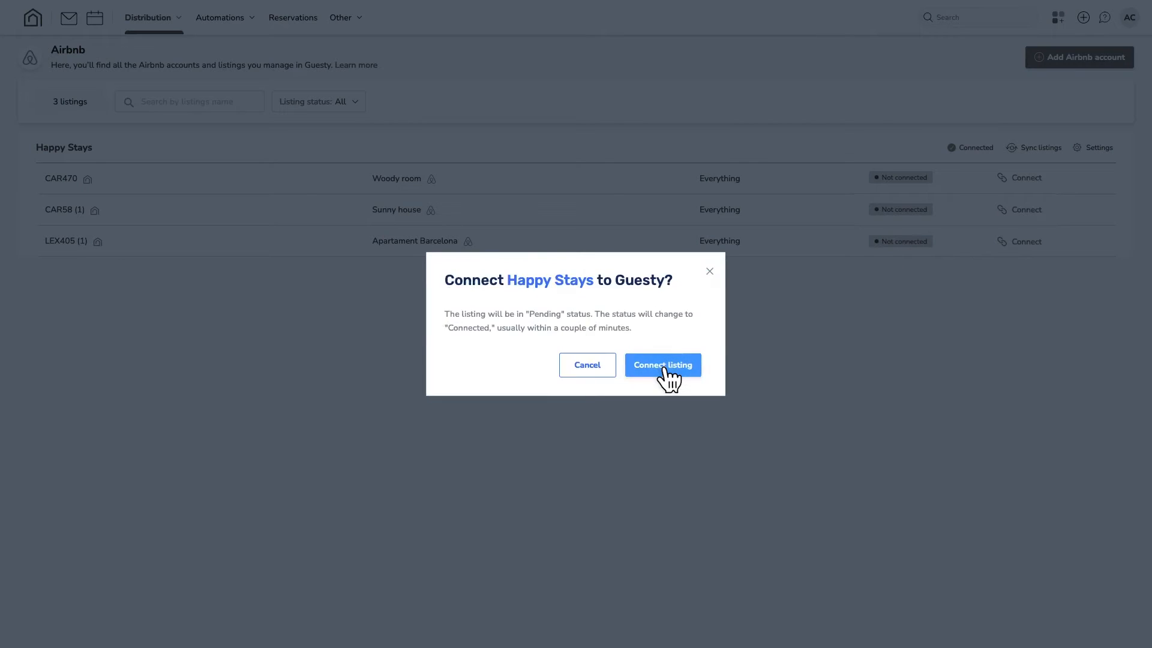
{"action": "left_click", "coordinate": [662, 366]}
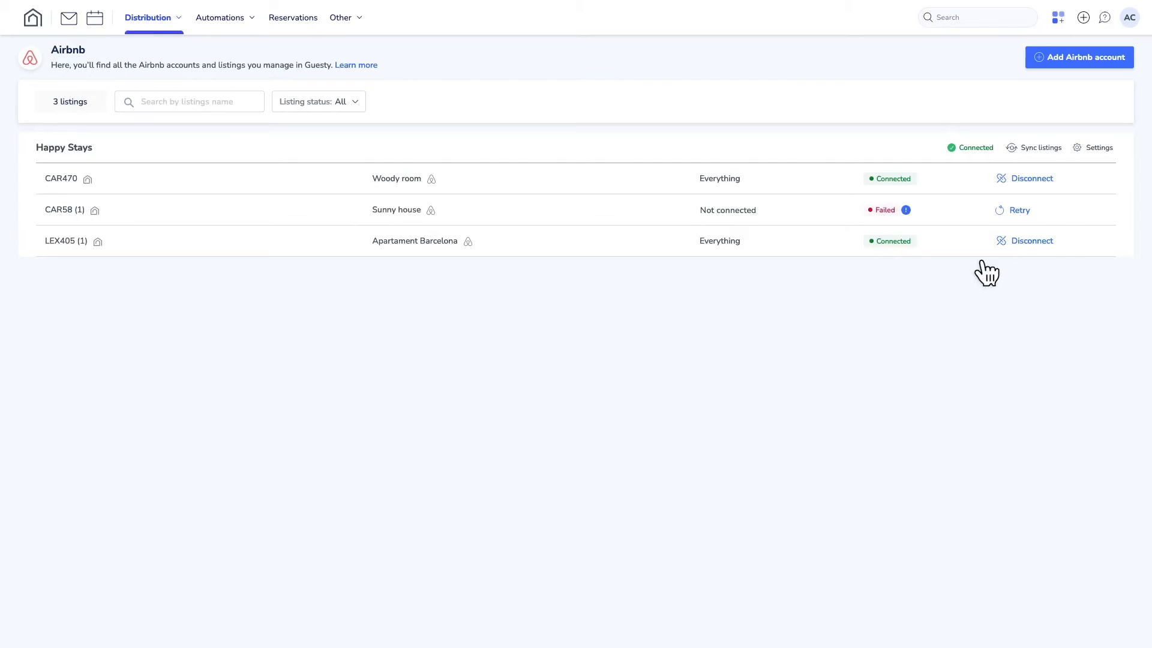
{"action": "mouse_move", "coordinate": [1035, 250]}
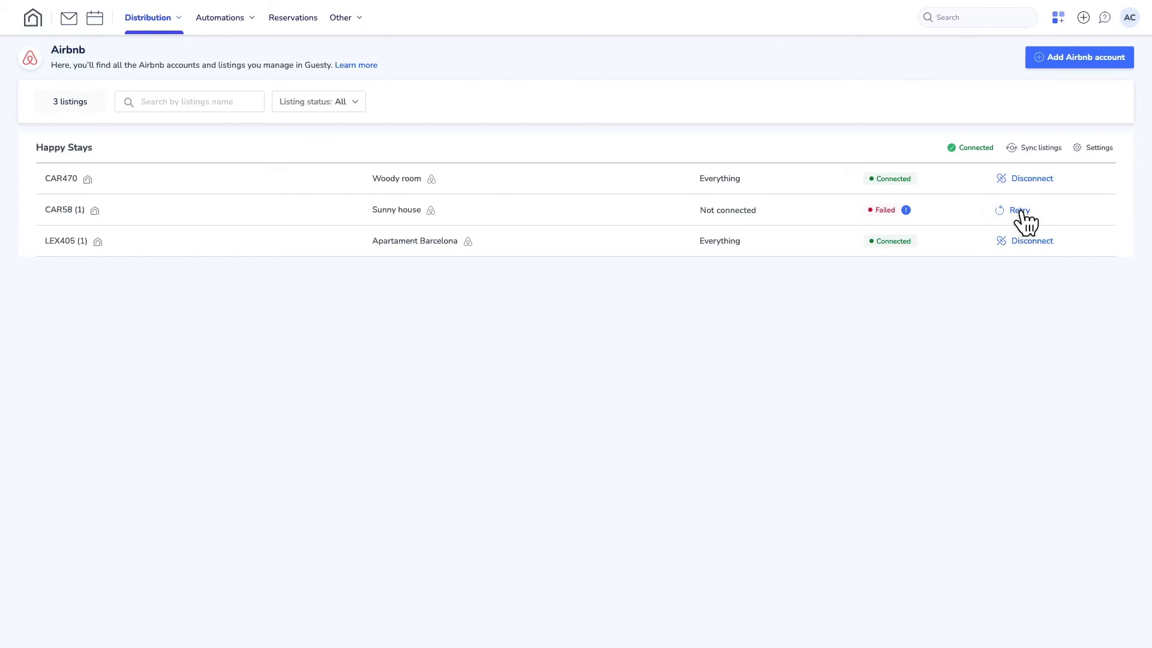
- Retry the failed Sunny house listing, then search the Guesty Help Center for 'Gett'
{"action": "left_click", "coordinate": [1018, 210]}
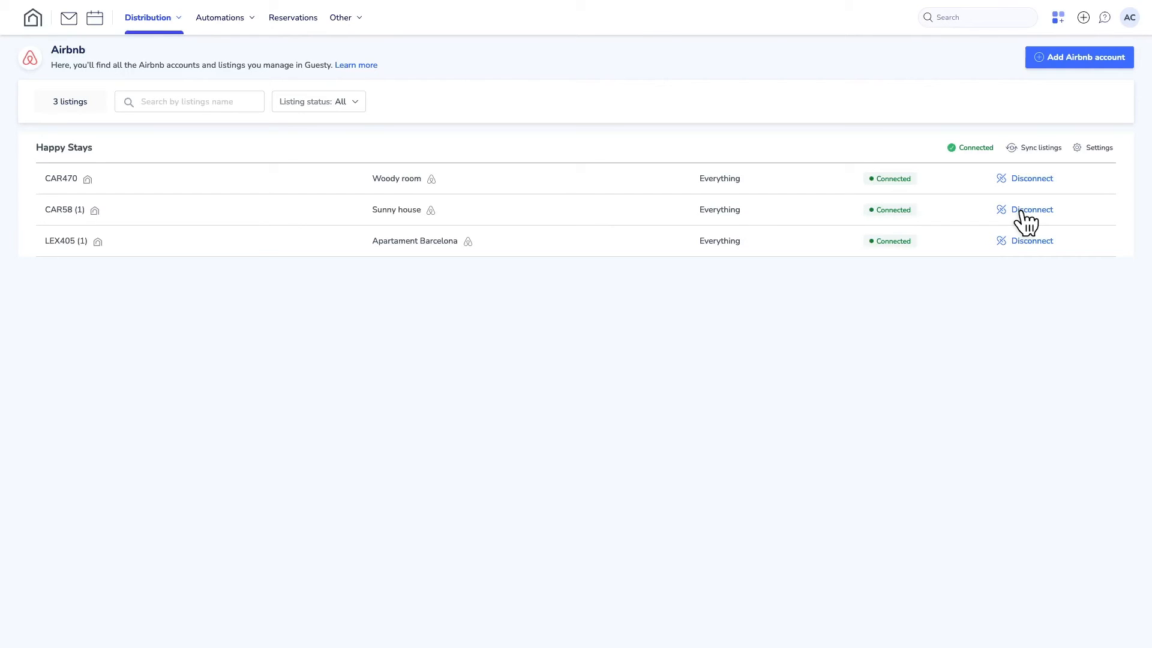
{"action": "left_click", "coordinate": [1038, 147]}
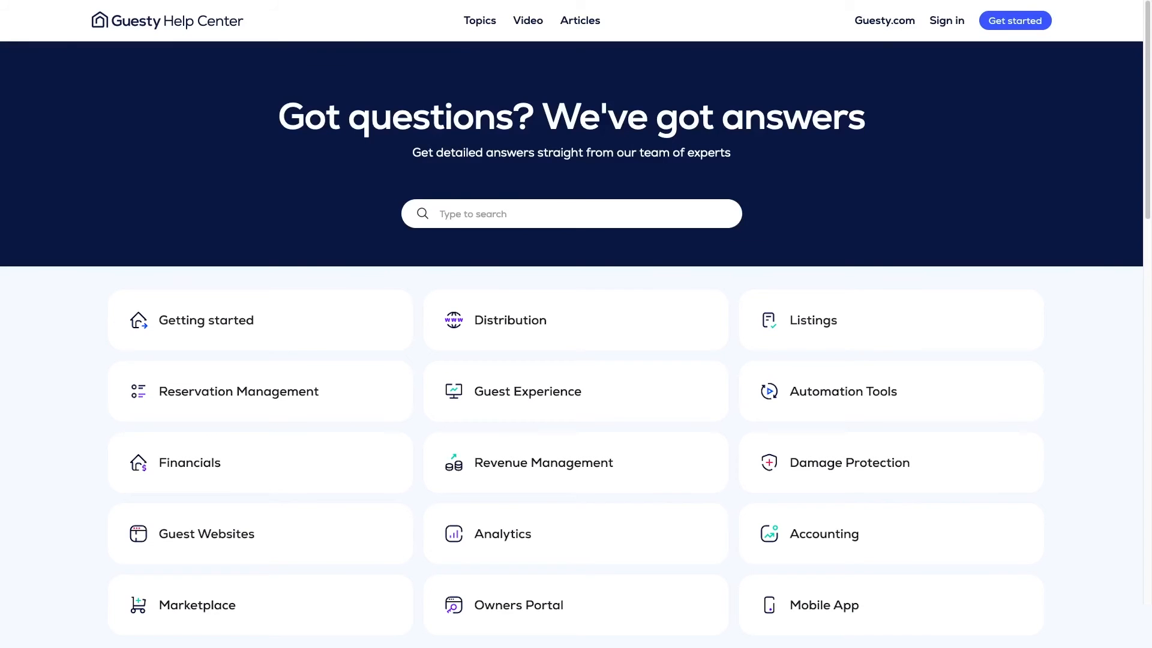
{"action": "type", "text": "Gett"}
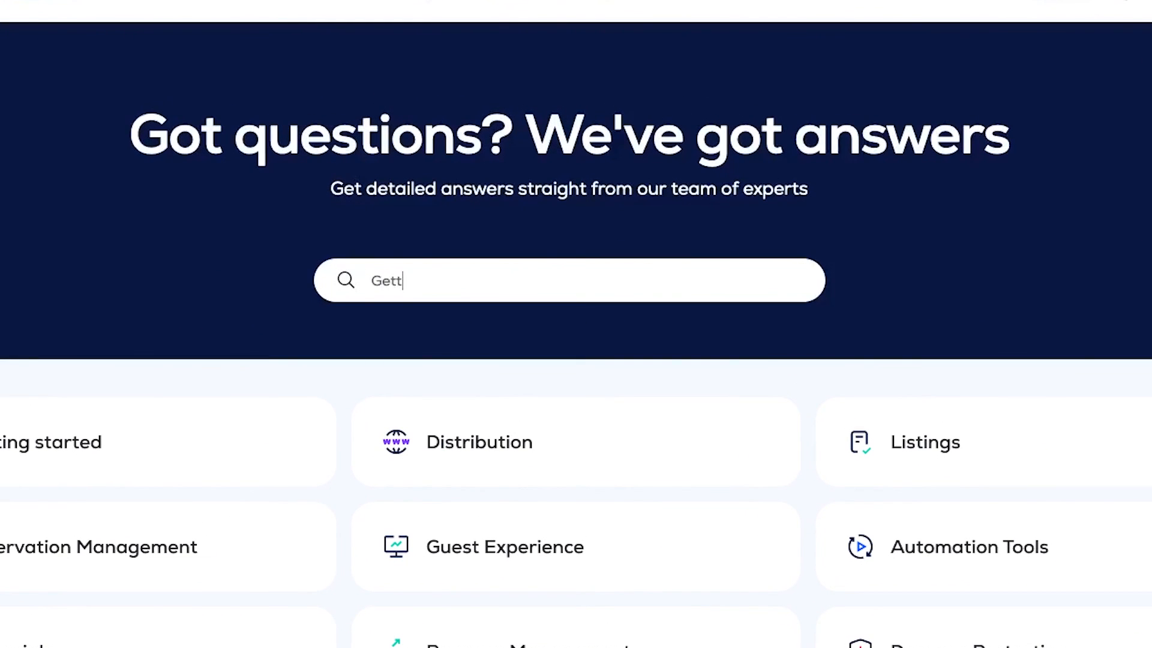